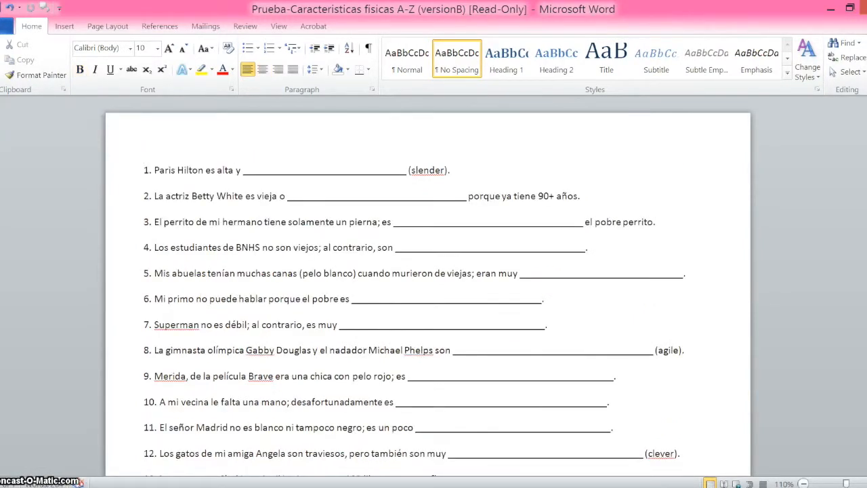
Trim the Spanish quiz to three unnumbered sentences separated by blank lines.
click(154, 170)
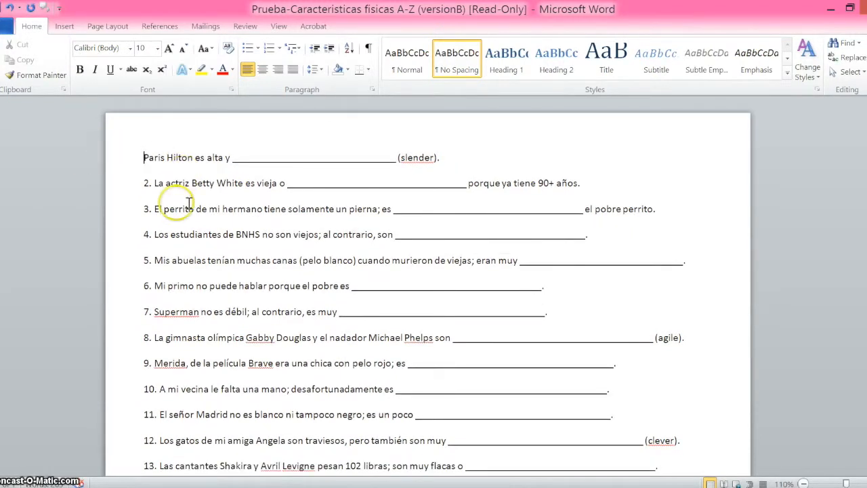
scroll(down, 3)
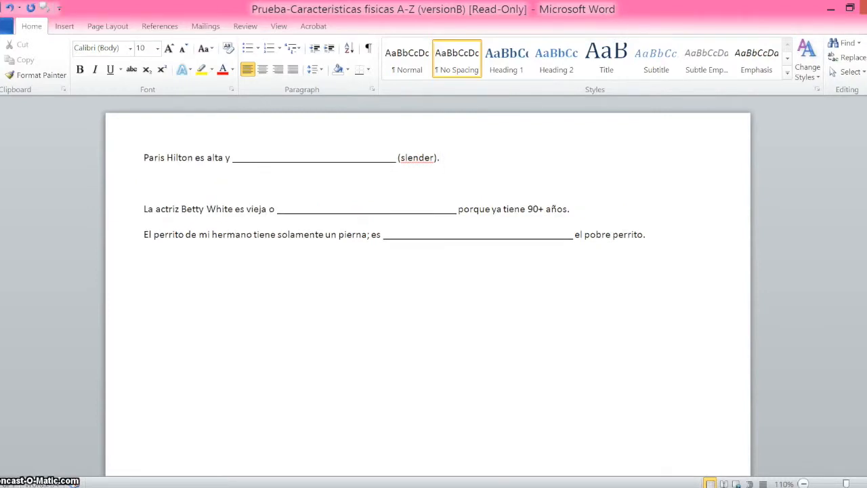
click(571, 208)
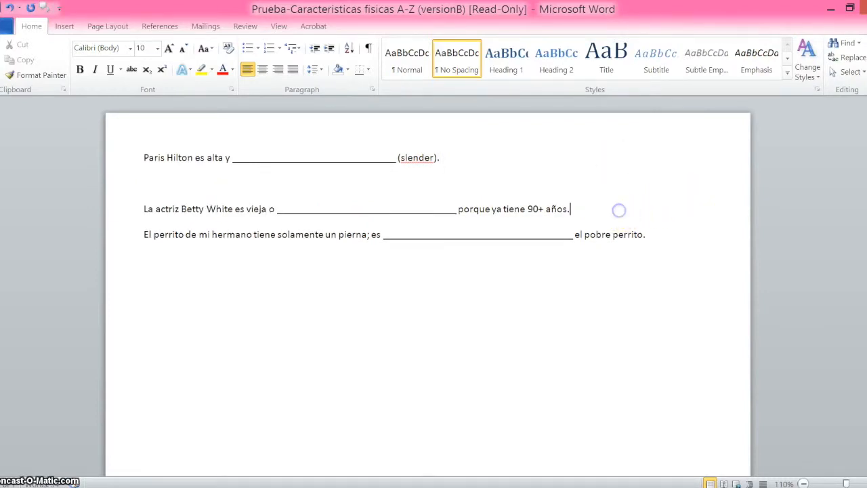
key(enter)
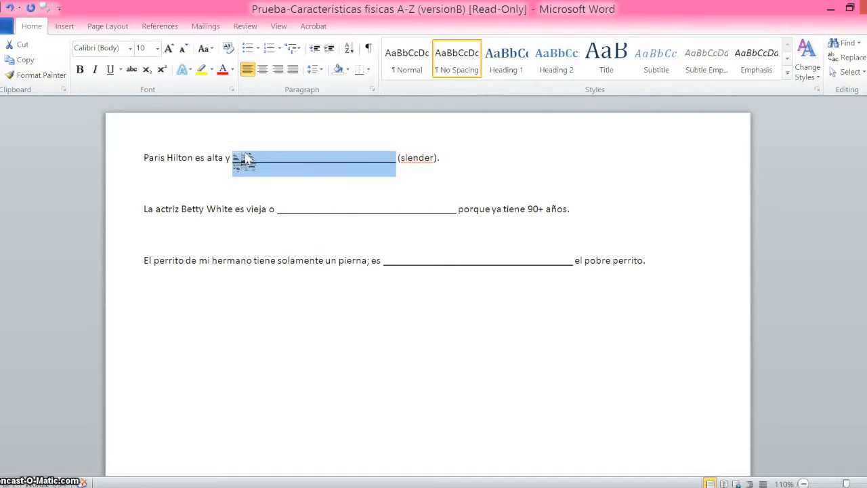
Replace the underscore blank in each of the three sentences with {=answer}.
text({ (slender))
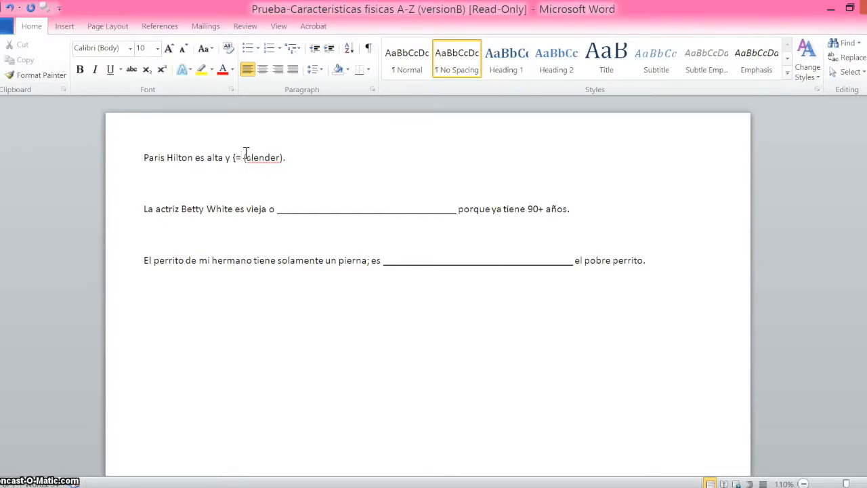
text(anser)
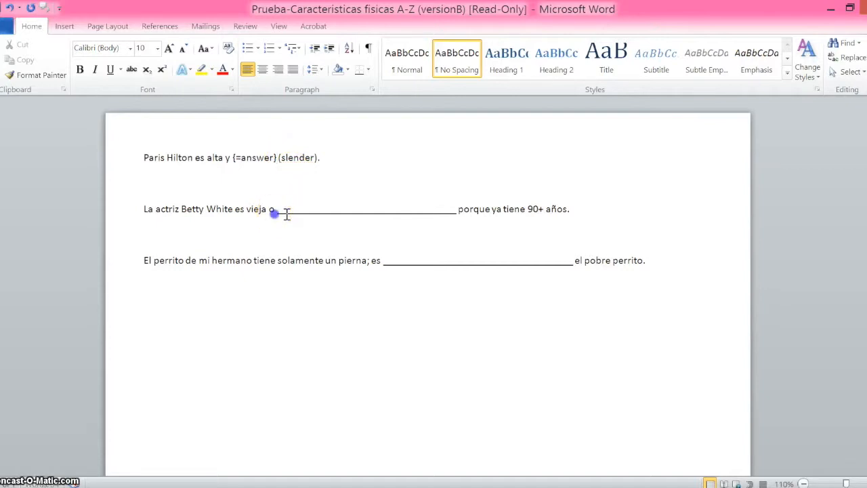
drag(276, 208, 434, 208)
text({=)
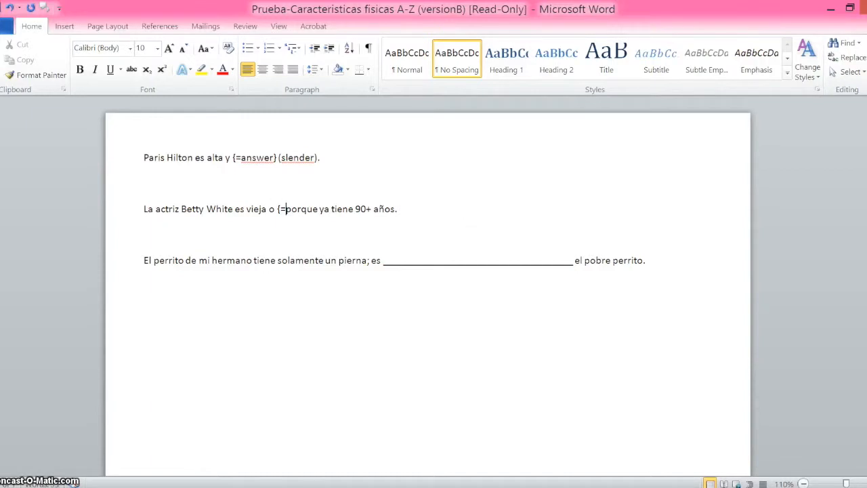
text(anser})
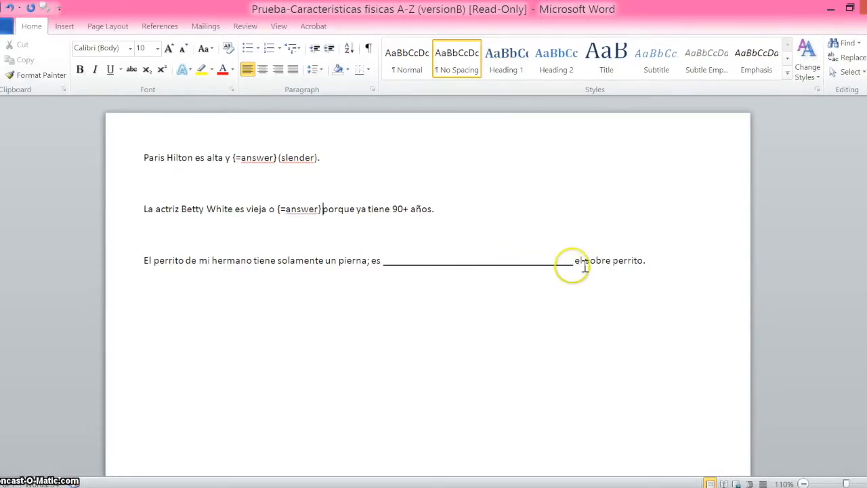
drag(572, 264, 386, 264)
text({=)
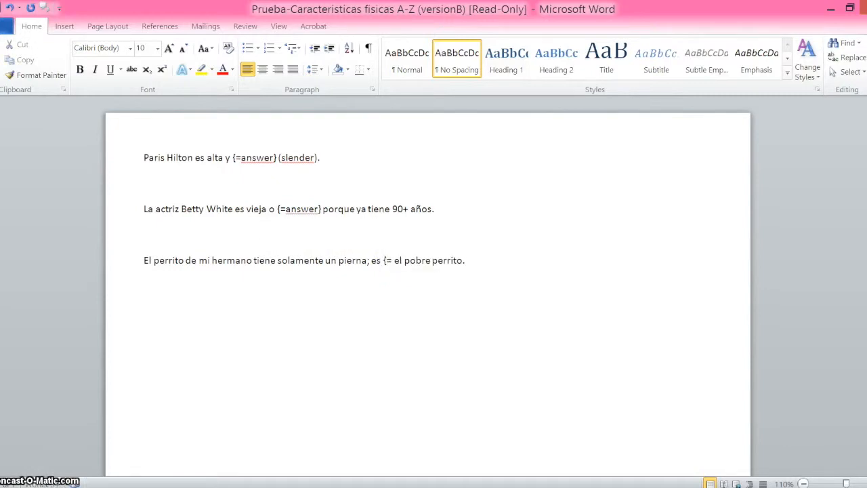
text(answer)
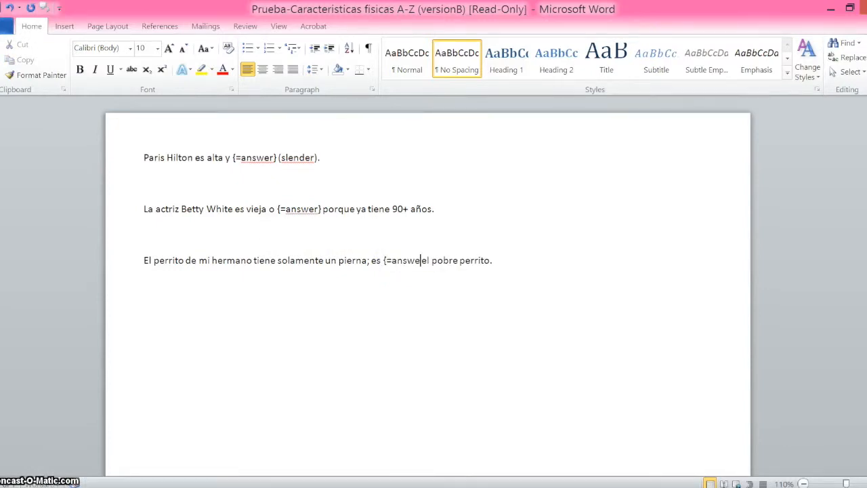
text(r})
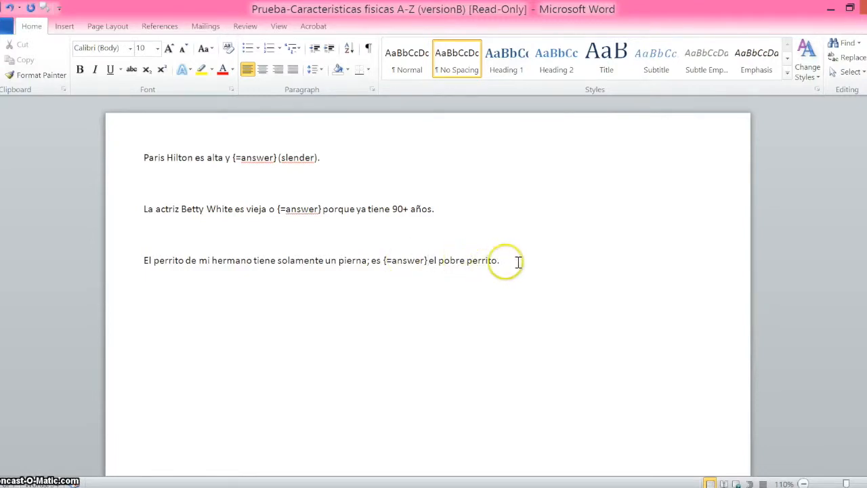
mouse_move(234, 159)
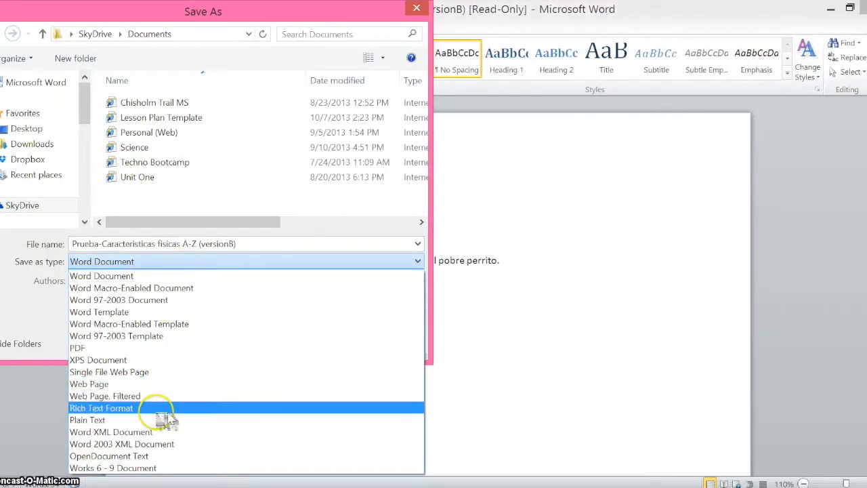
mouse_move(87, 419)
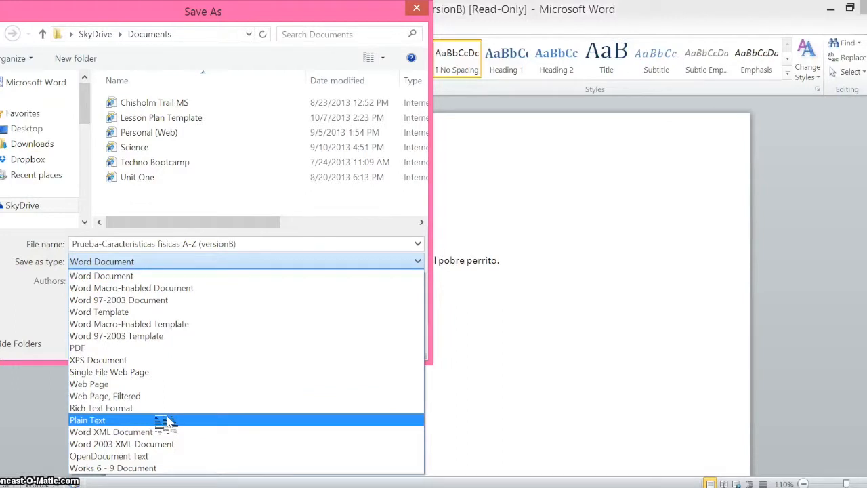
Save the quiz from Word as a Plain Text file on the Desktop.
click(86, 419)
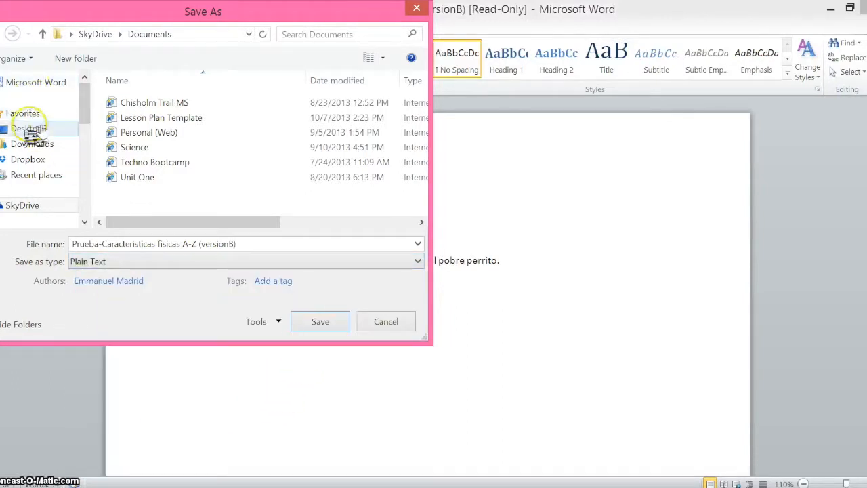
click(26, 128)
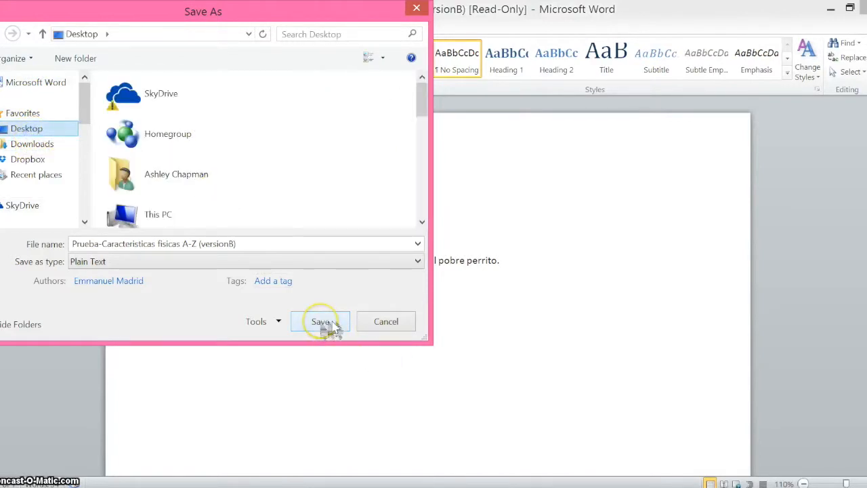
click(322, 321)
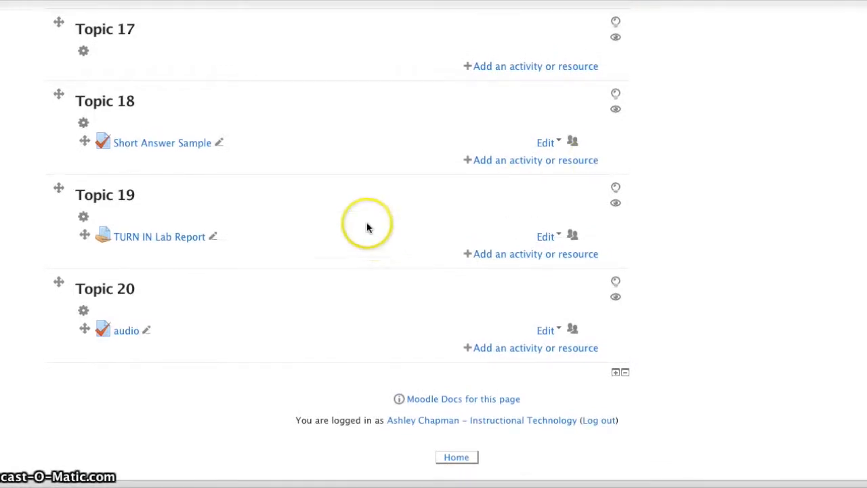
mouse_move(83, 139)
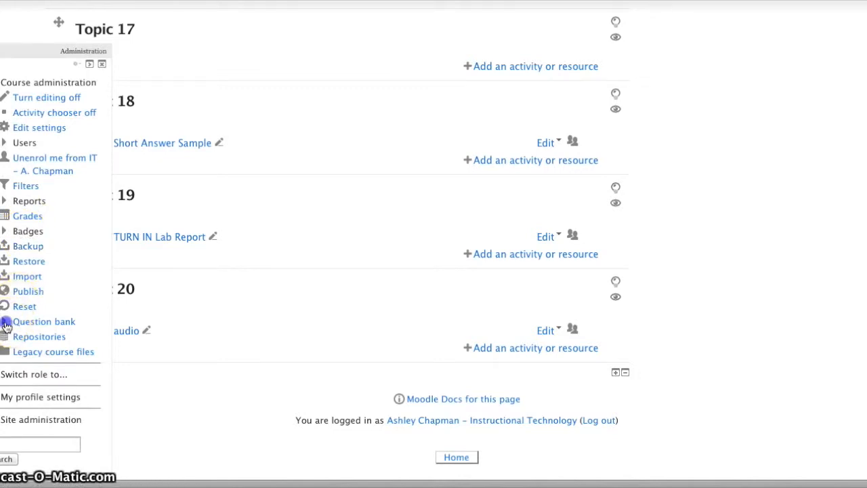
Open the question bank Categories page from the Administration block.
click(43, 321)
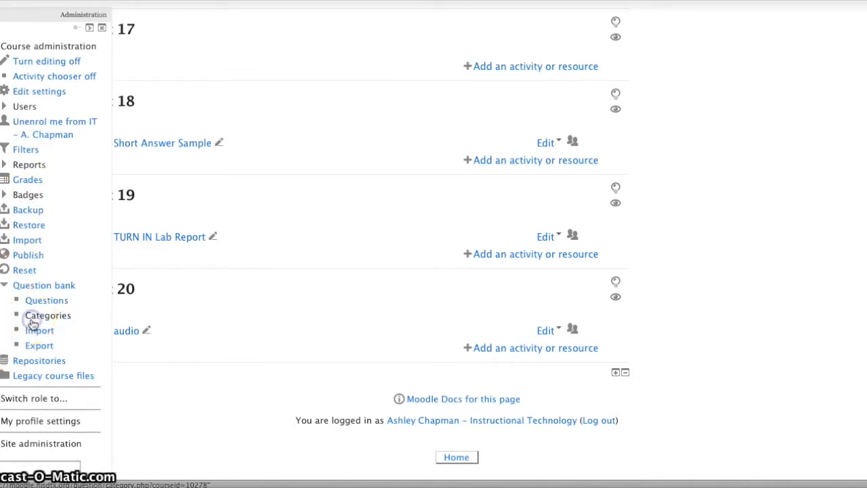
click(48, 315)
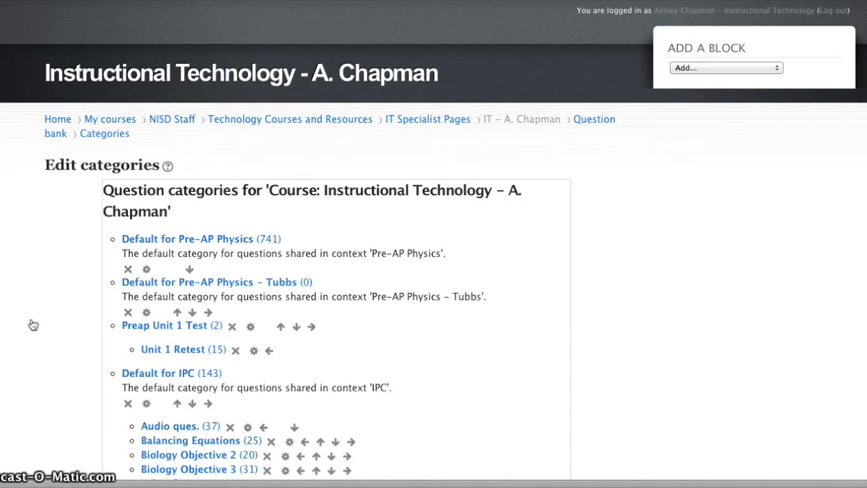
Add a course question category named 'SA Sample'.
scroll(down, 3)
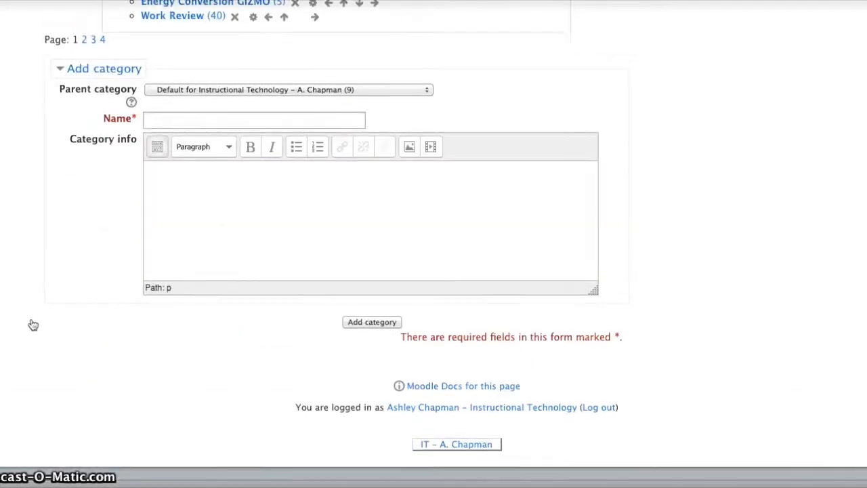
click(254, 132)
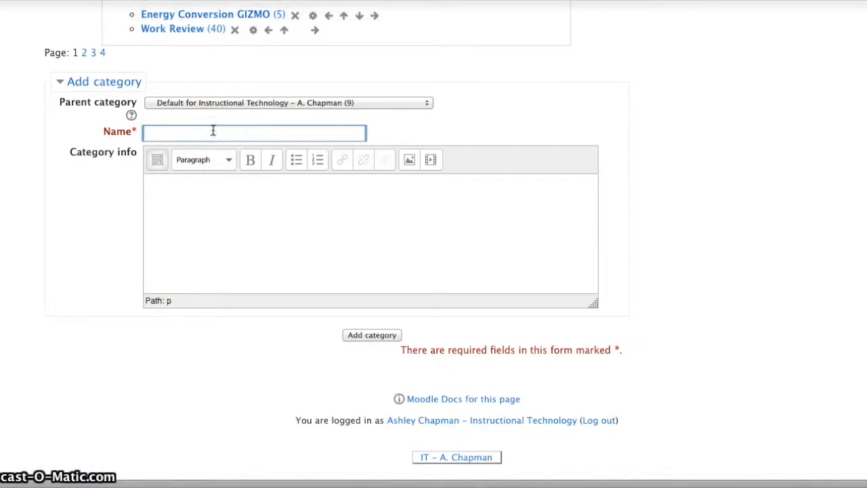
text(S)
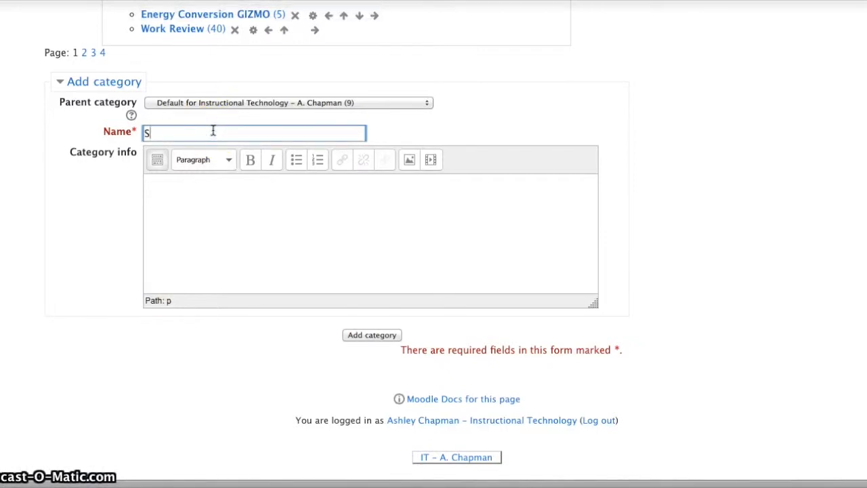
text(A Sample)
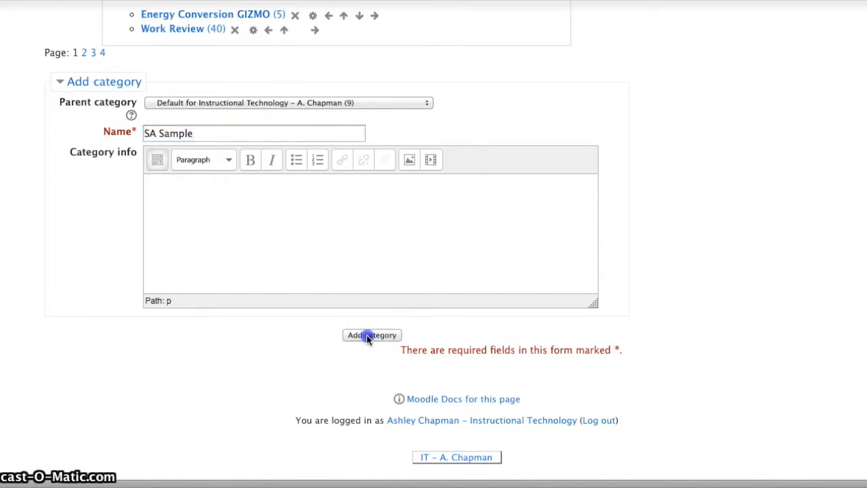
click(371, 335)
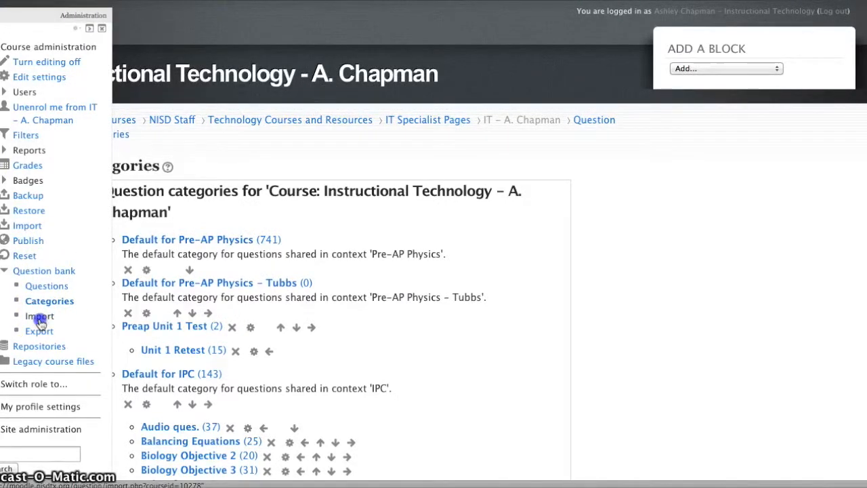
Set up a Missing word format import into the SA Sample category.
click(38, 315)
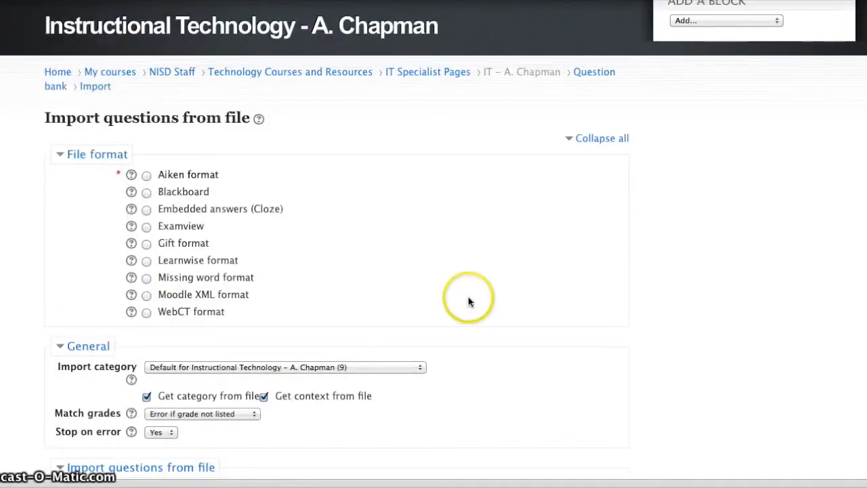
mouse_move(444, 235)
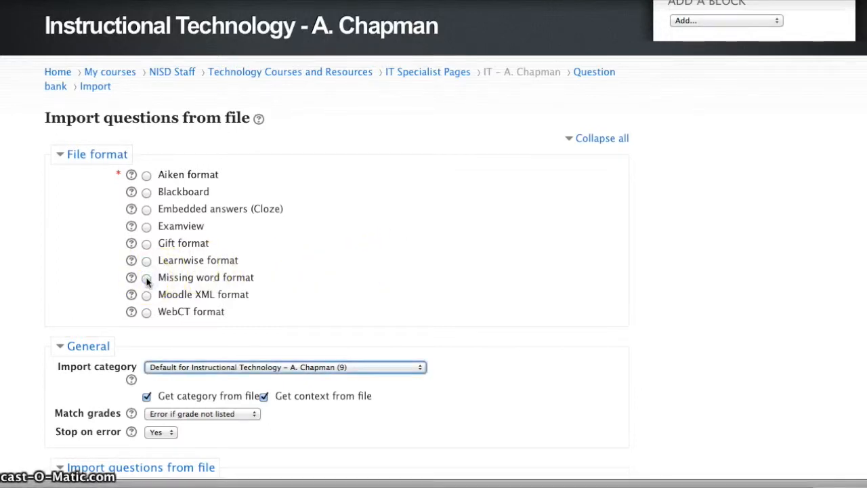
click(147, 277)
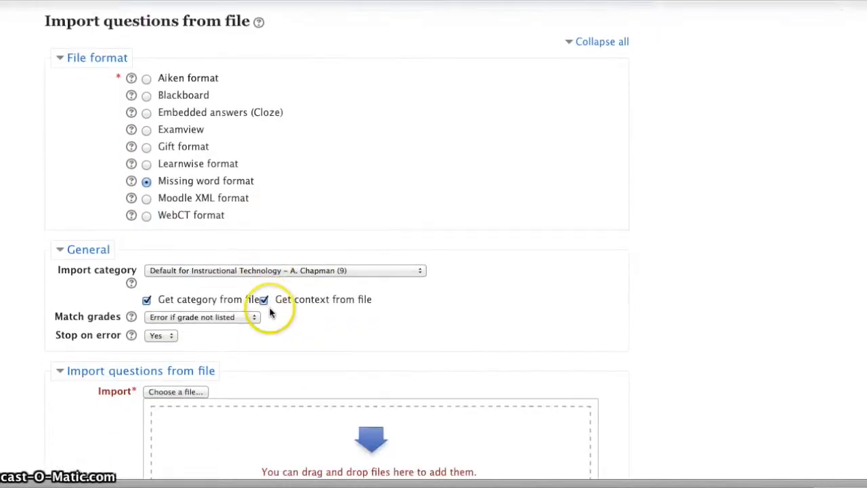
click(284, 270)
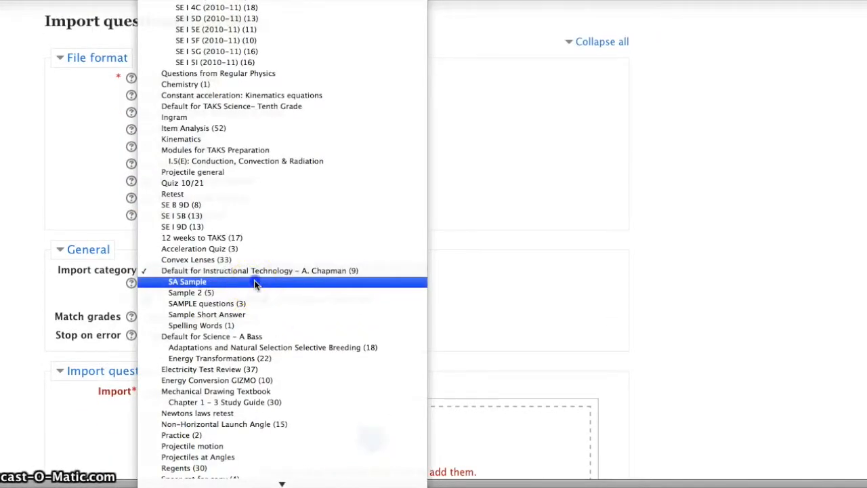
click(187, 281)
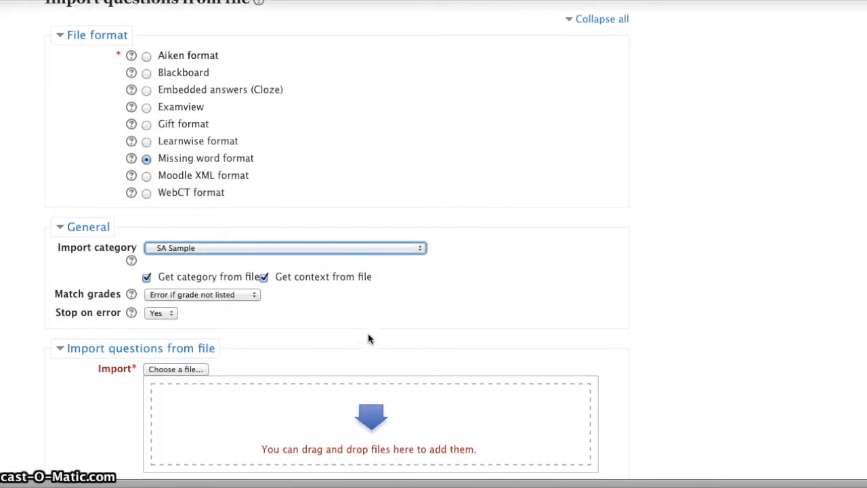
scroll(down, 3)
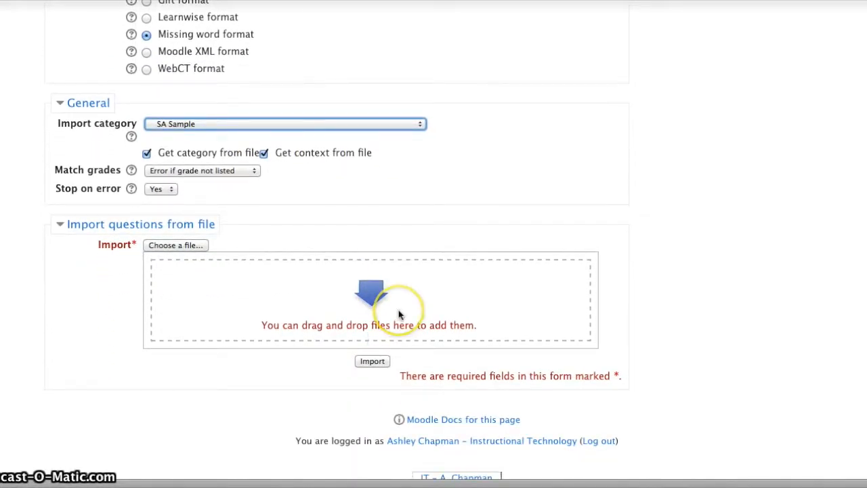
Attach Prueba-Caracteristicas fisicas A-Z (versionB).txt from the Desktop and import its questions.
click(175, 244)
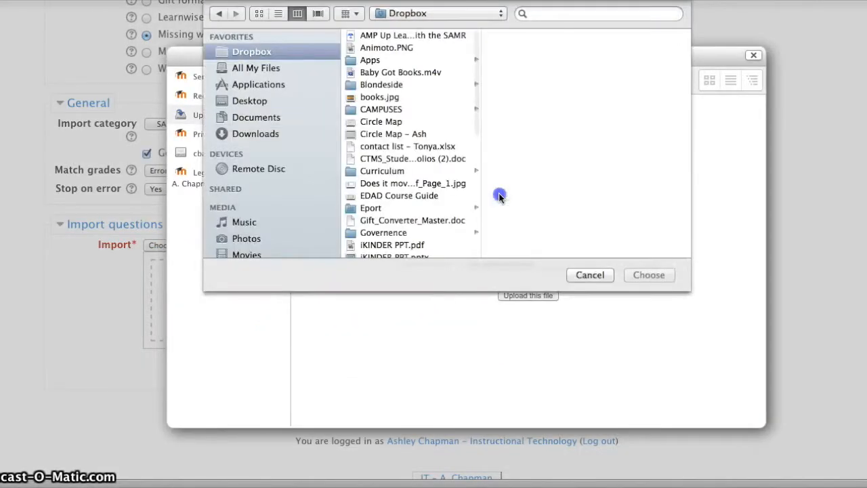
click(248, 101)
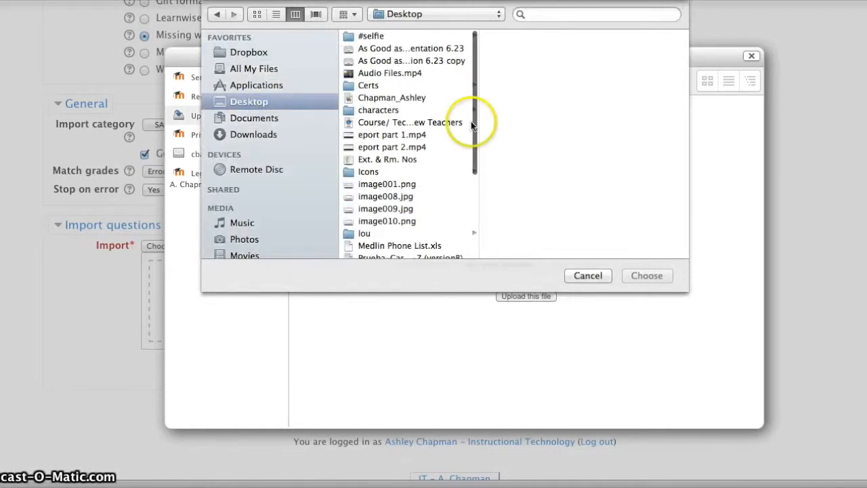
scroll(down, 3)
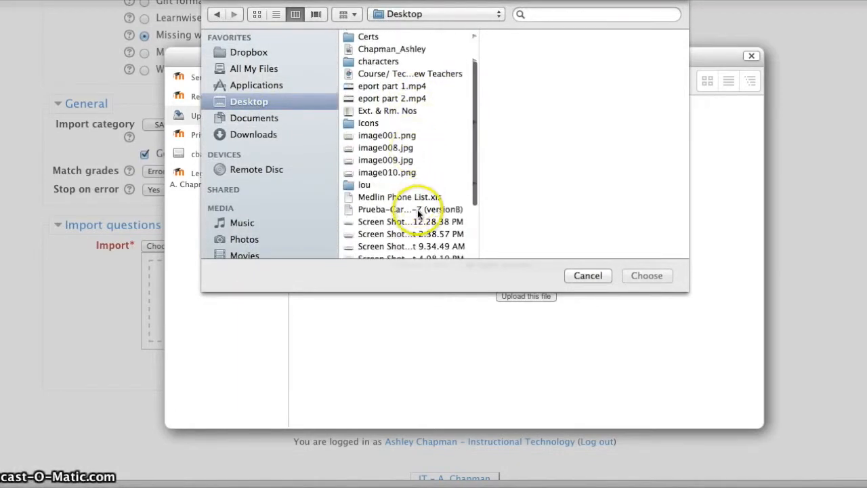
click(403, 209)
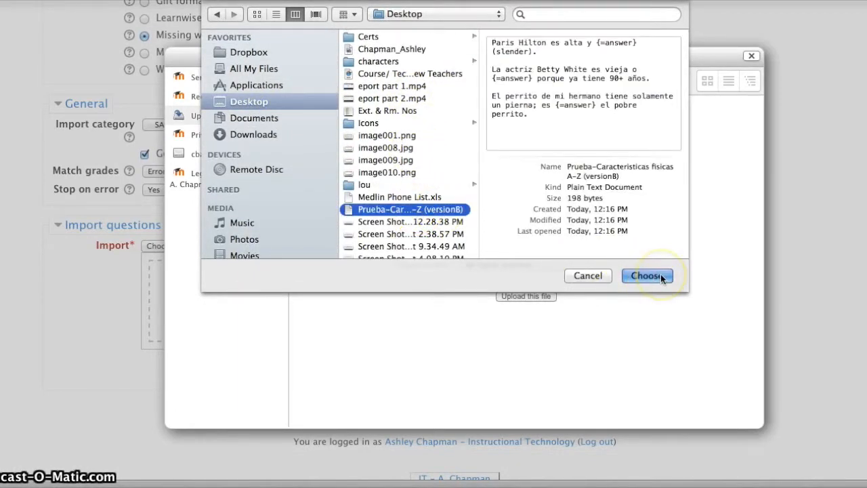
click(647, 276)
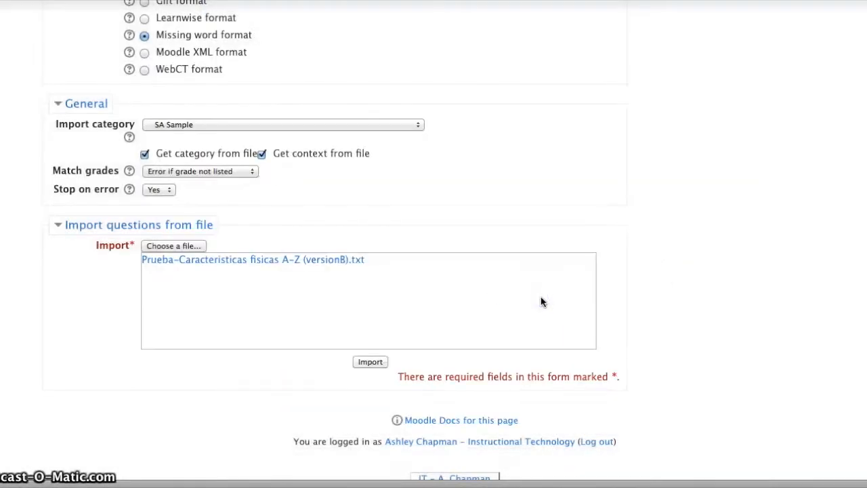
click(369, 361)
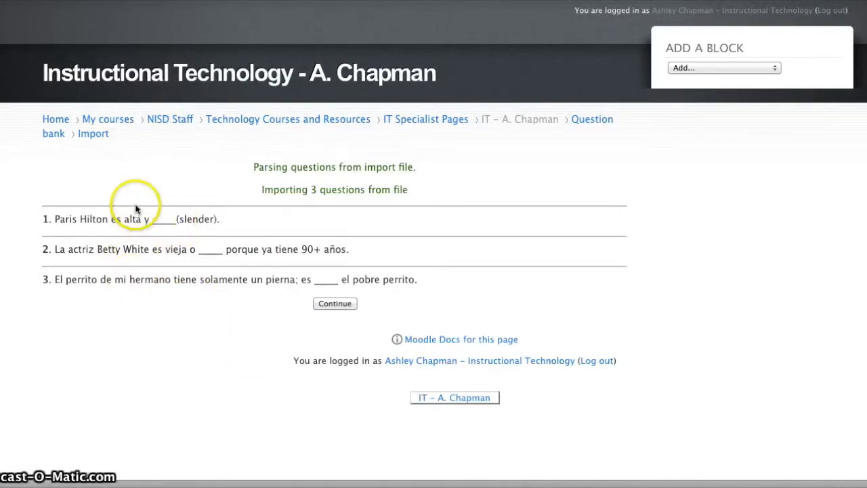
mouse_move(170, 327)
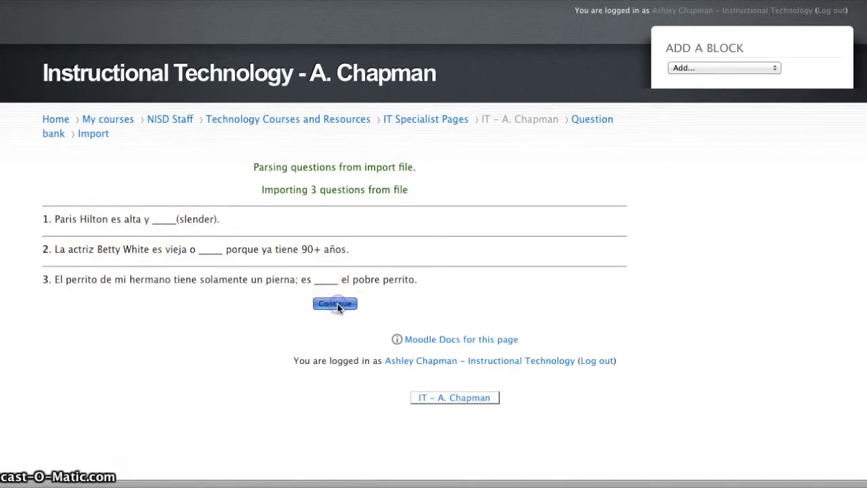
Continue past the three parsed questions to the SA Sample question bank.
click(335, 303)
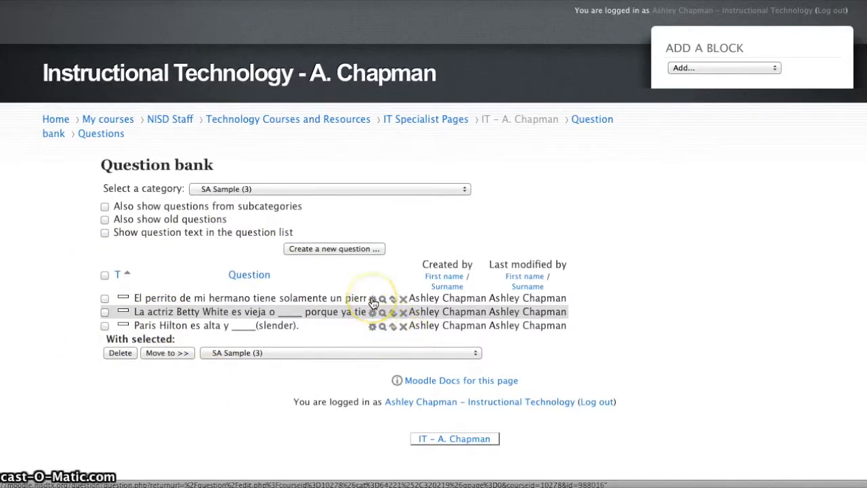
Open the El perrito question and review its Answer 1 'answer' at 100%.
click(372, 299)
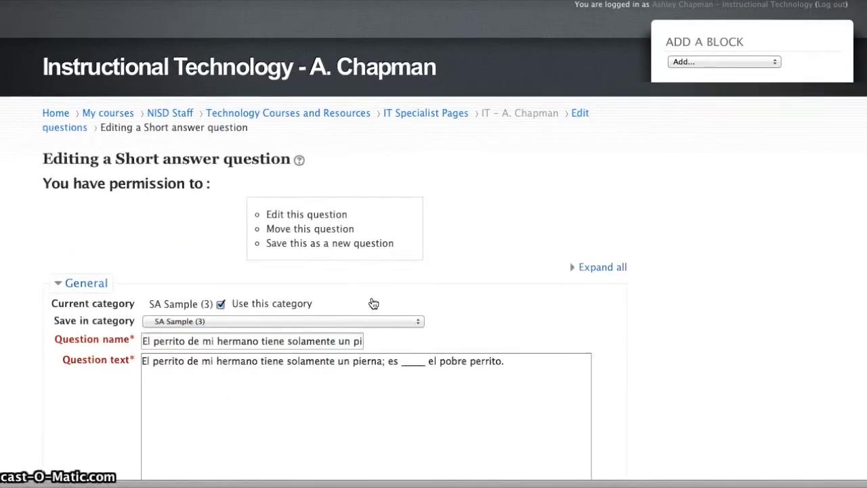
scroll(down, 3)
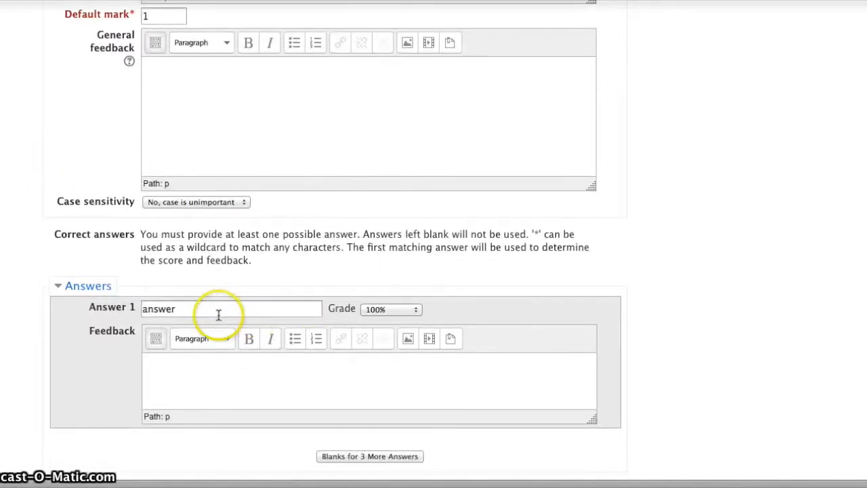
mouse_move(217, 313)
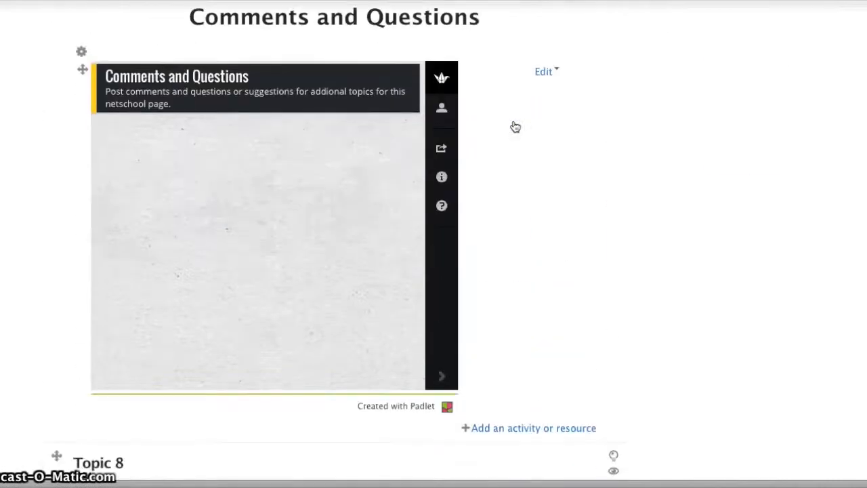
Open the Short Answer Sample quiz in Topic 18 for editing and choose a category.
scroll(down, 3)
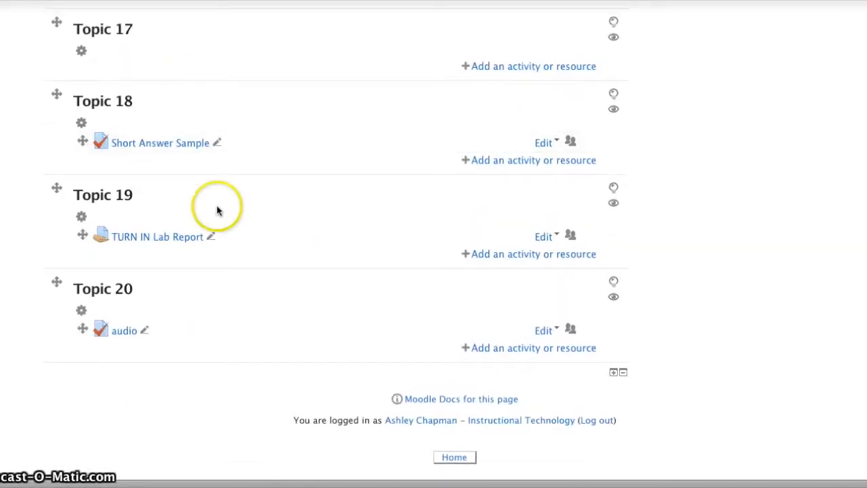
mouse_move(173, 142)
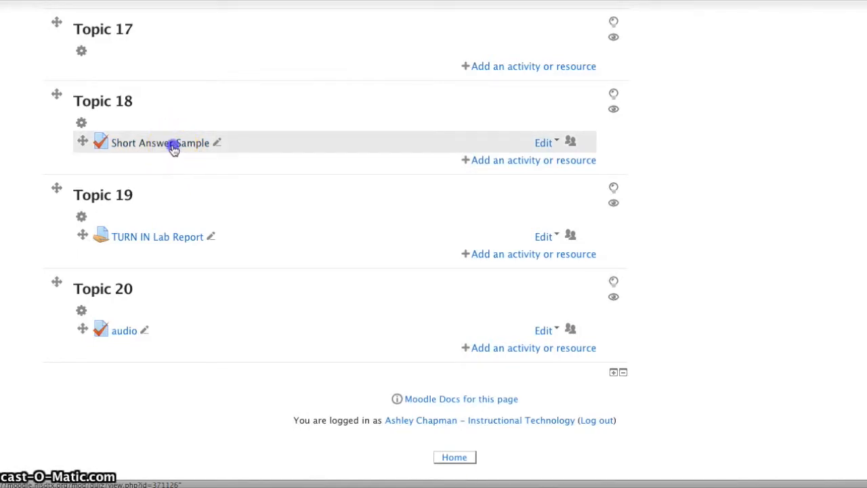
click(159, 142)
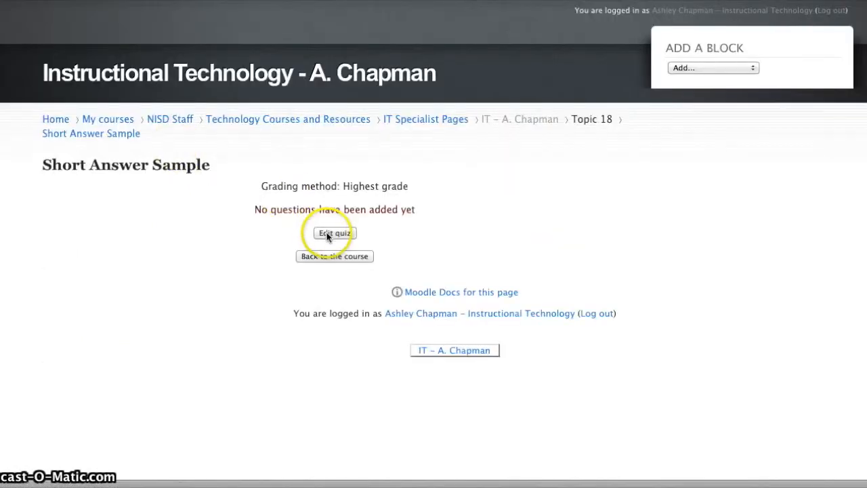
click(334, 232)
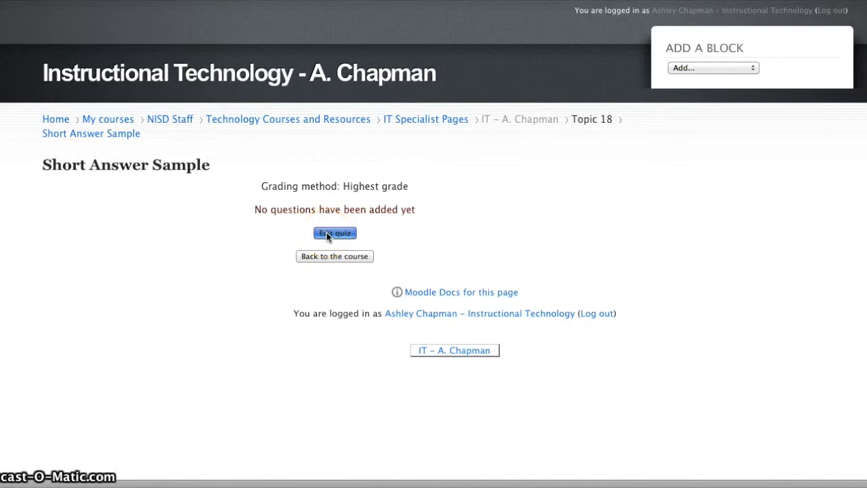
click(334, 233)
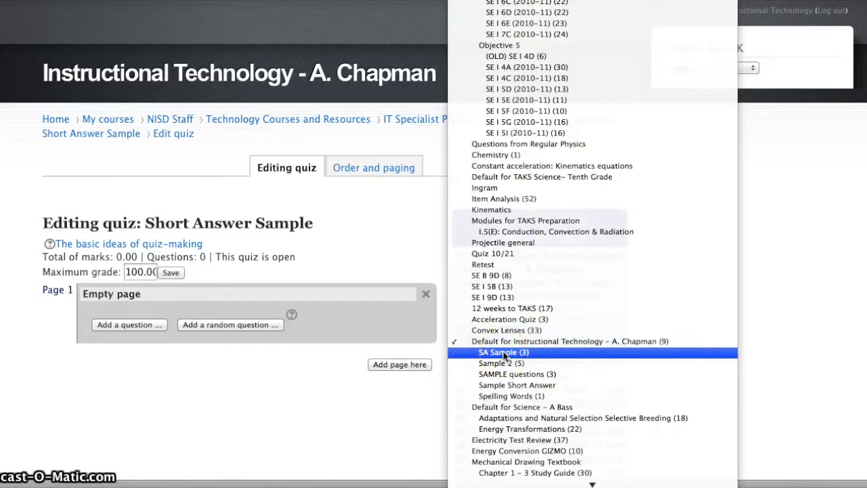
Add the three SA Sample category questions to the Short Answer Sample quiz.
click(503, 351)
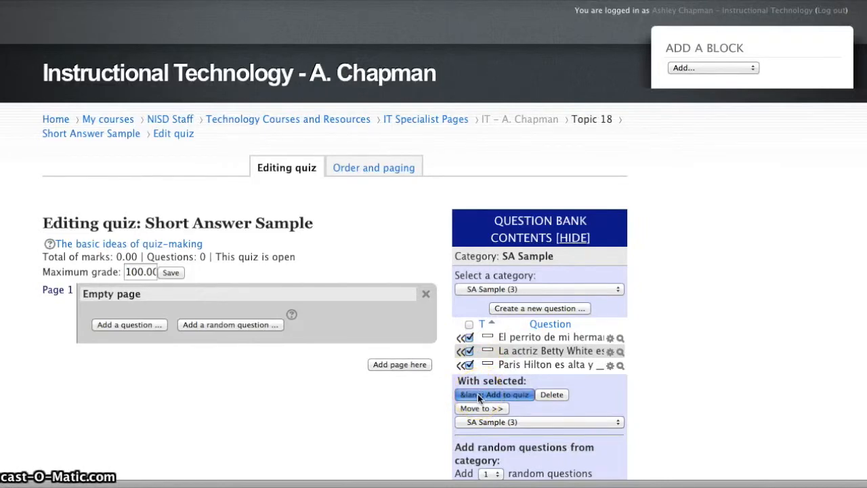
click(503, 394)
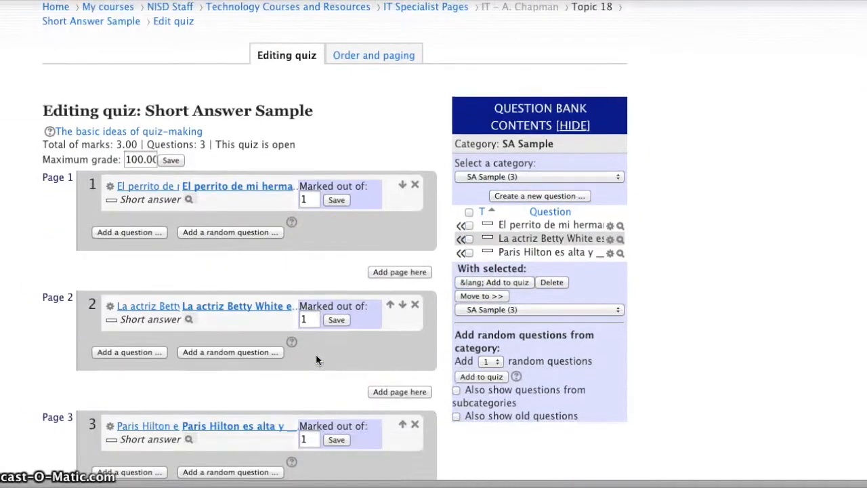
scroll(down, 3)
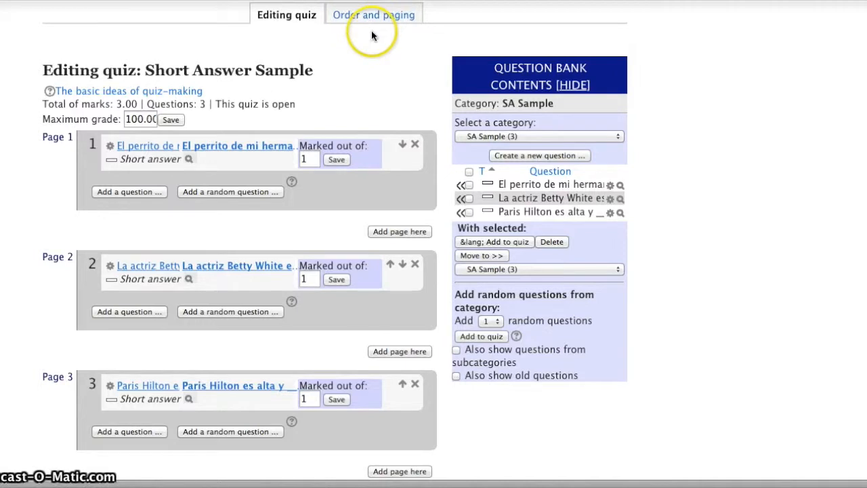
scroll(down, 3)
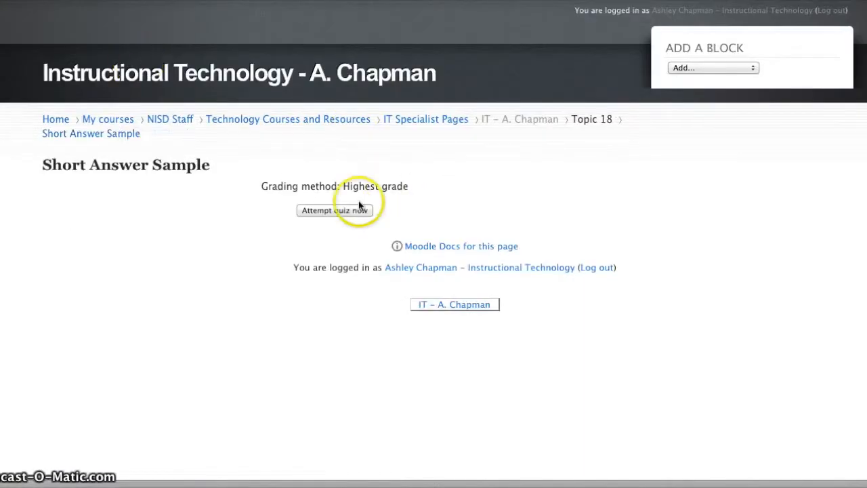
Start a preview attempt and enter 'answer' in question 1's blank.
click(334, 210)
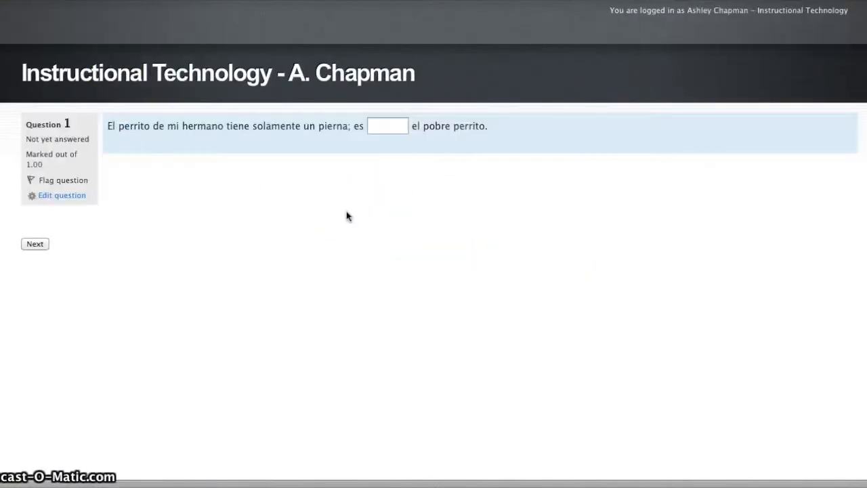
click(387, 126)
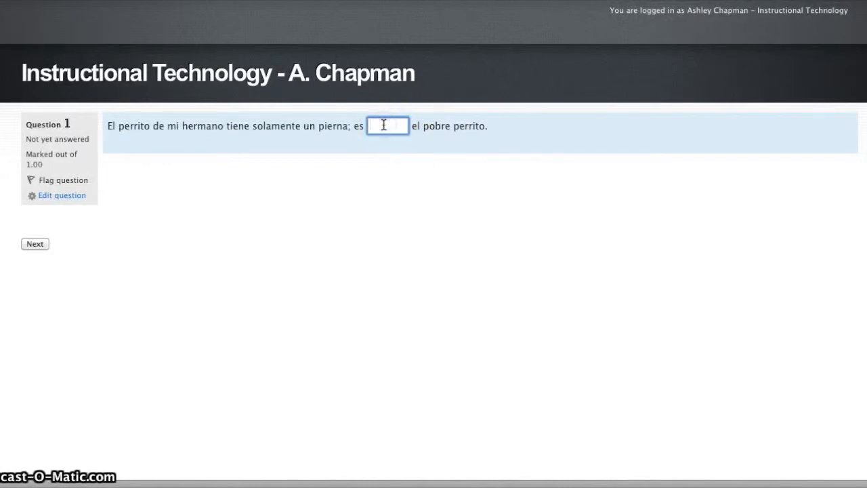
text(answer)
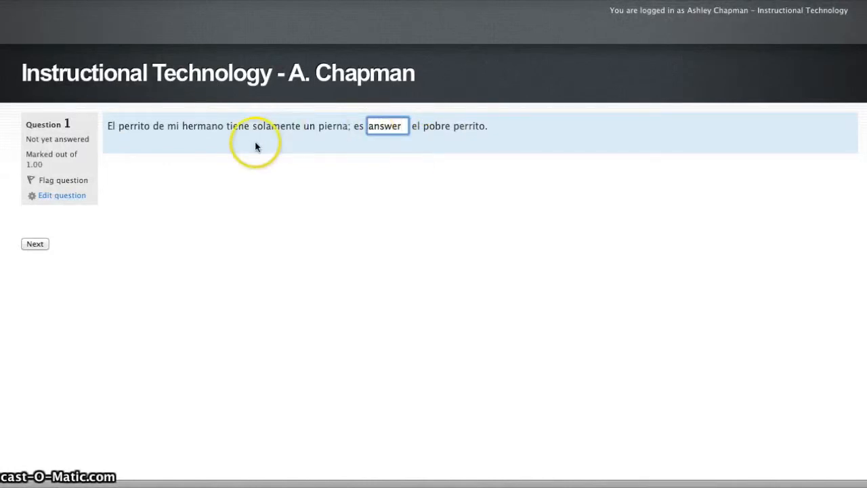
click(35, 244)
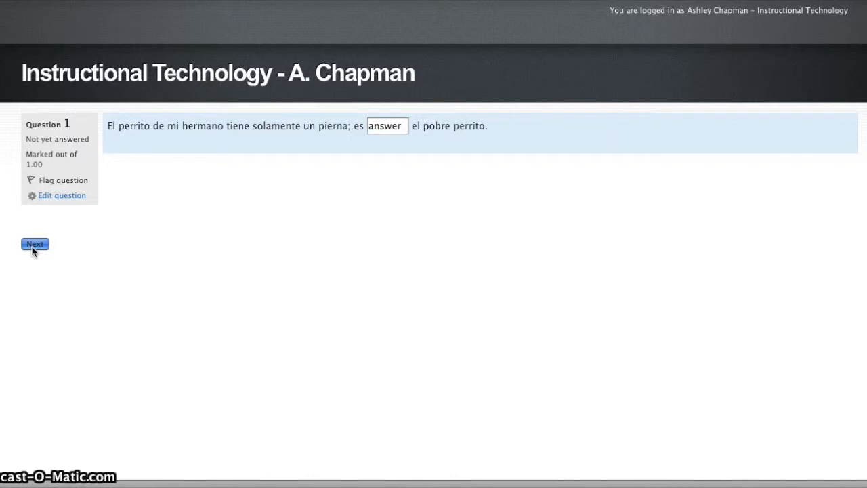
Enter 'answer' for questions 2 and 3 and reach the attempt summary.
click(35, 243)
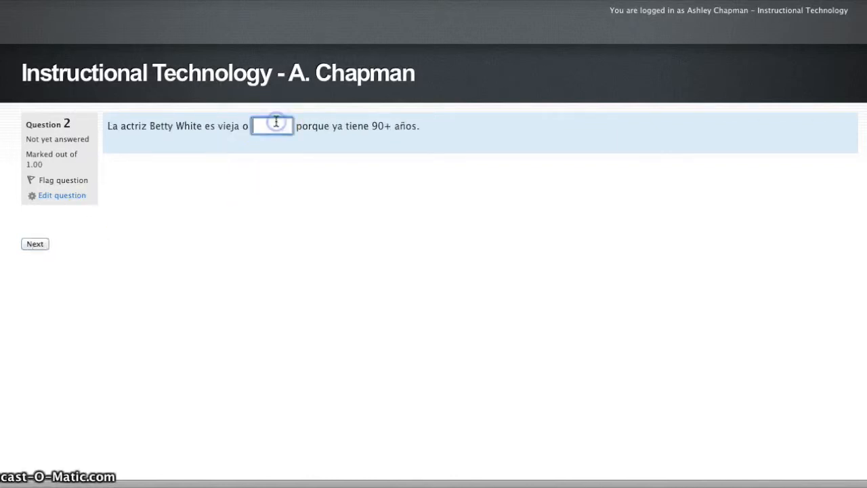
text(answer)
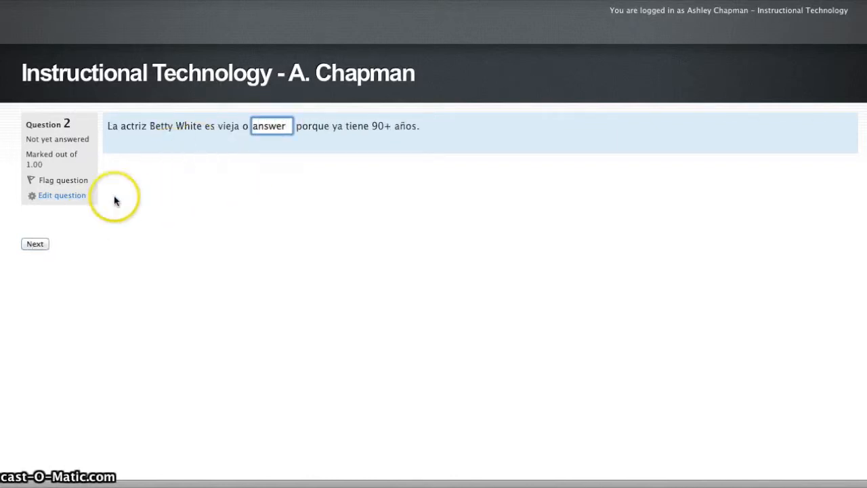
click(35, 243)
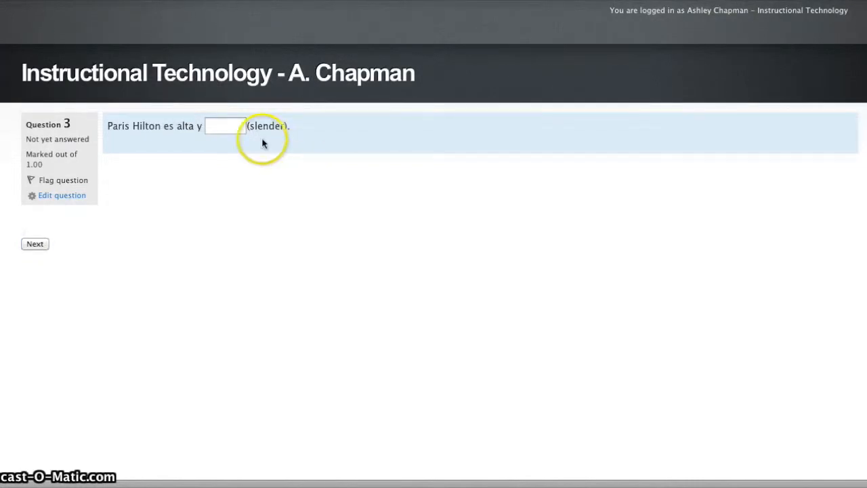
text(answer)
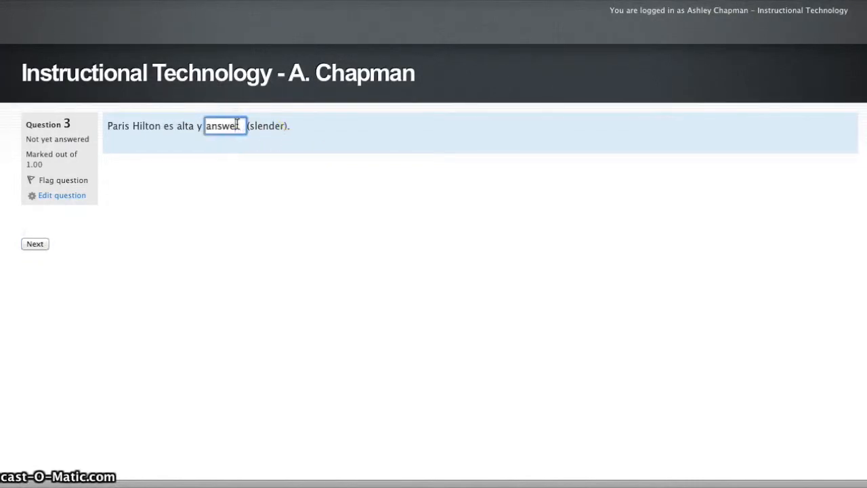
click(34, 243)
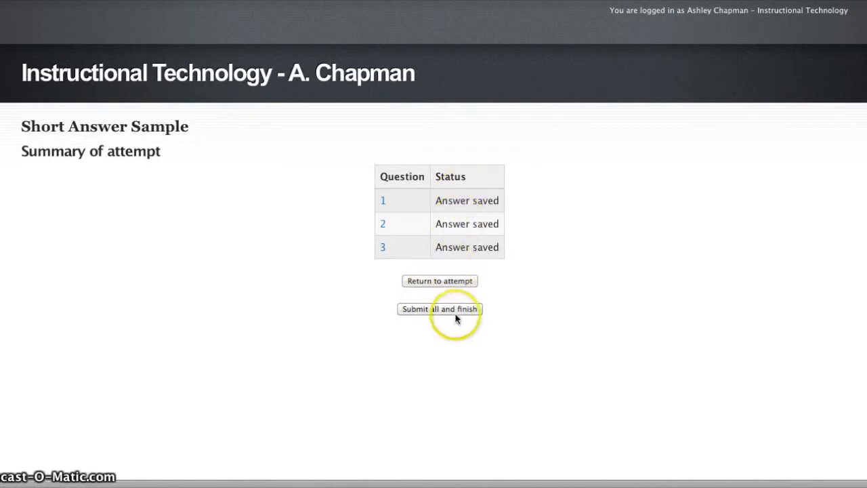
Submit all and finish the attempt, confirming in the dialog, scoring 3.00/3.00.
click(439, 309)
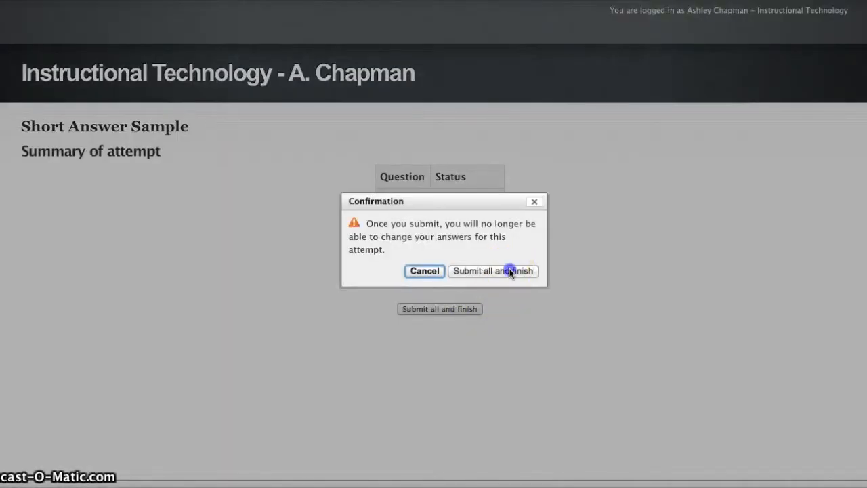
click(493, 271)
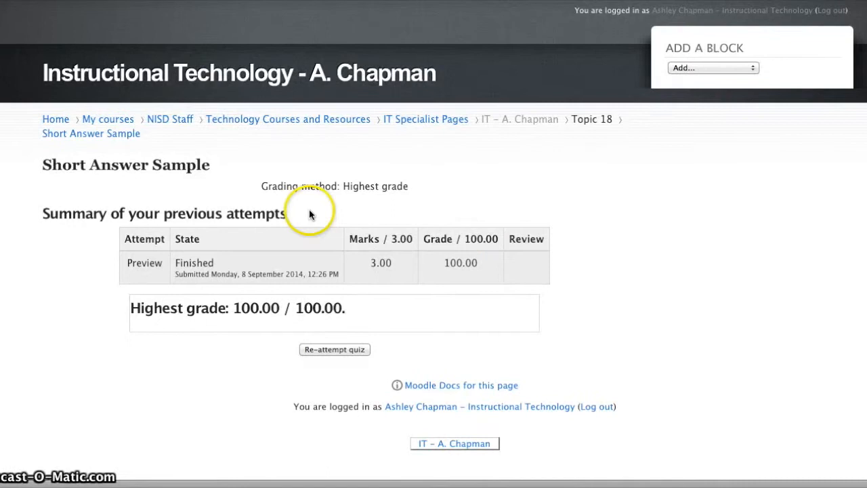
mouse_move(406, 290)
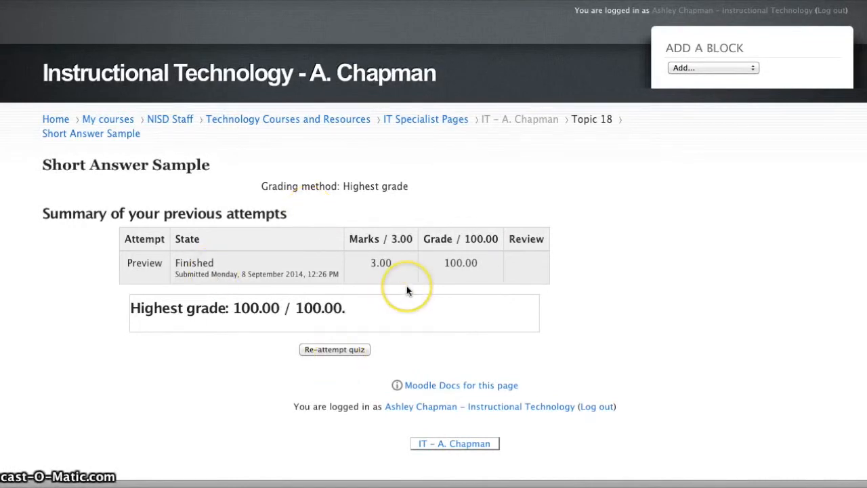